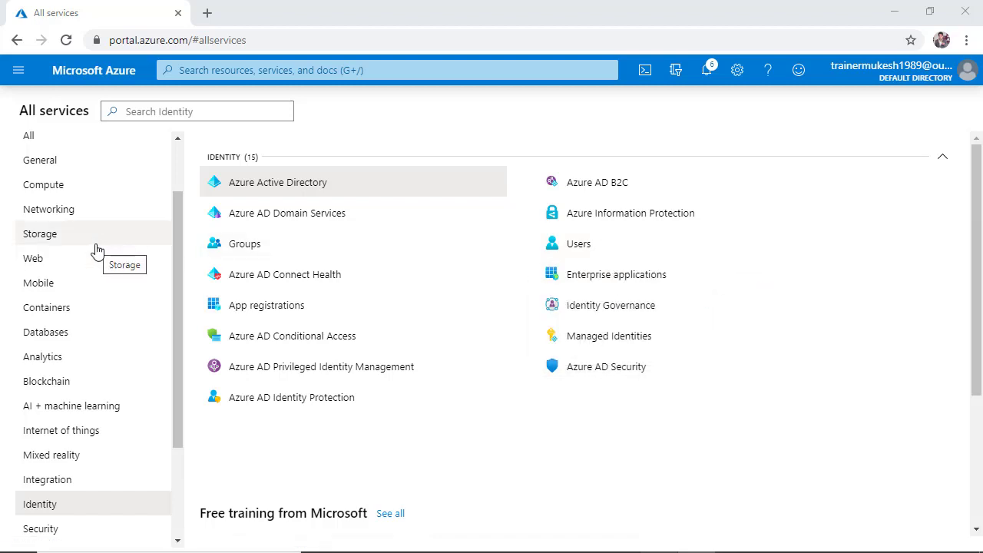
pyautogui.moveTo(245, 244)
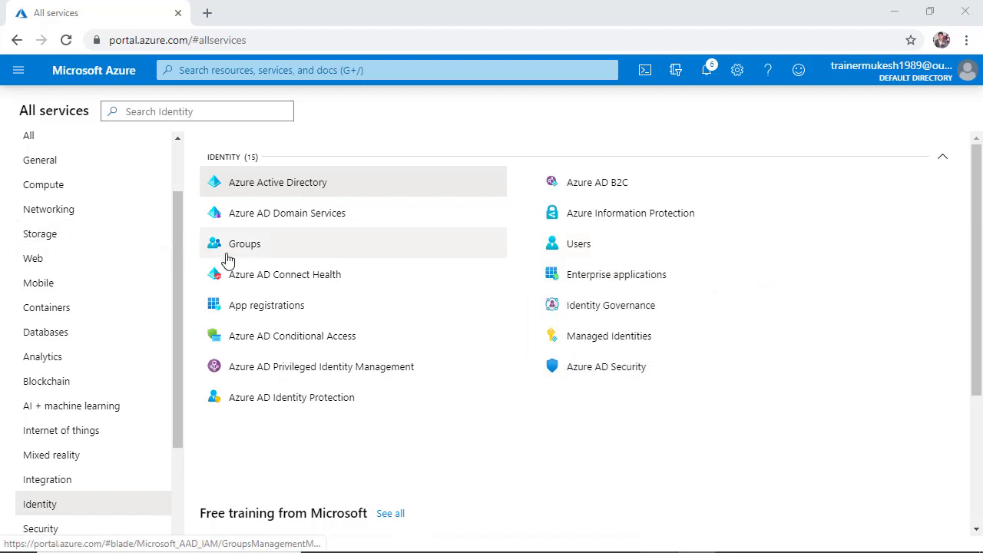
pyautogui.moveTo(86, 289)
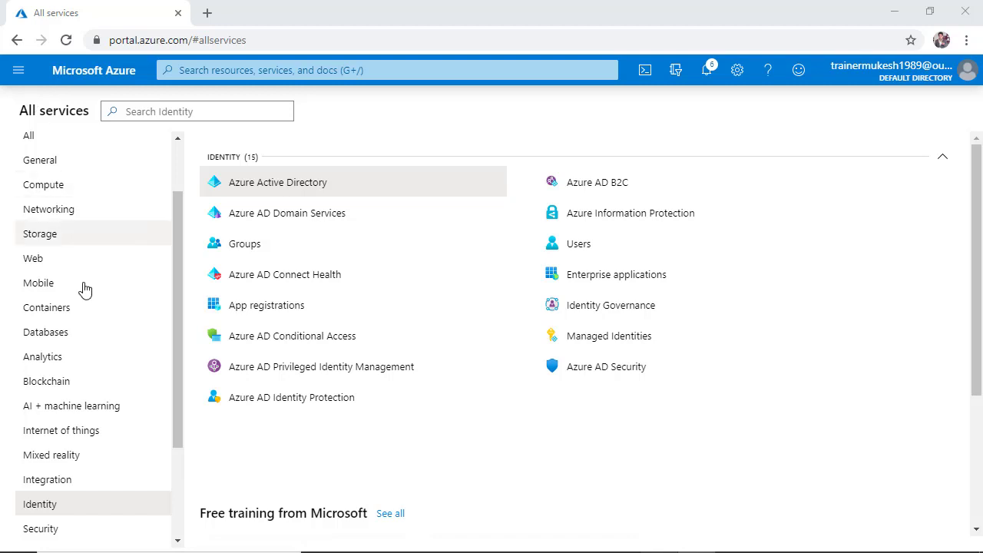
# - Open Azure AD Identity Protection from the portal
pyautogui.click(19, 70)
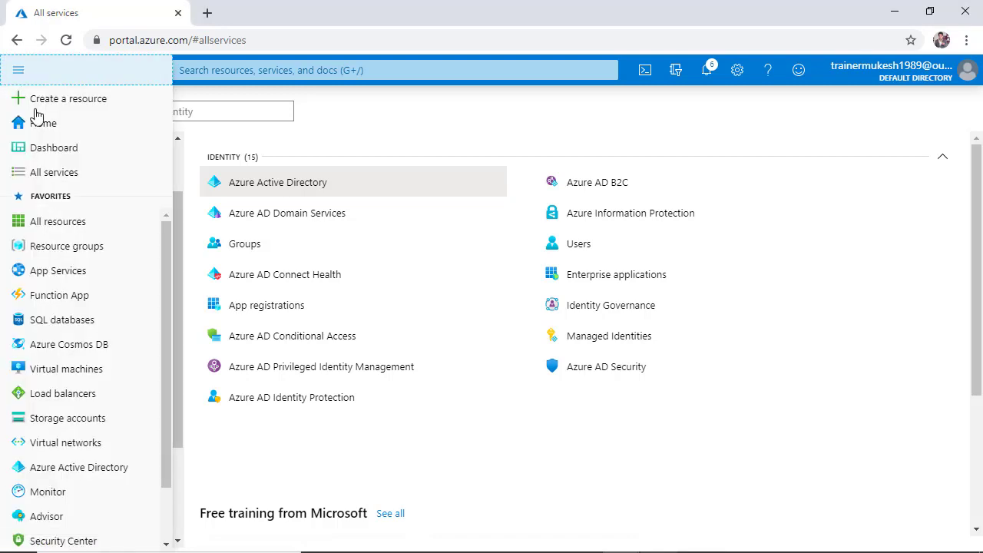
pyautogui.click(19, 70)
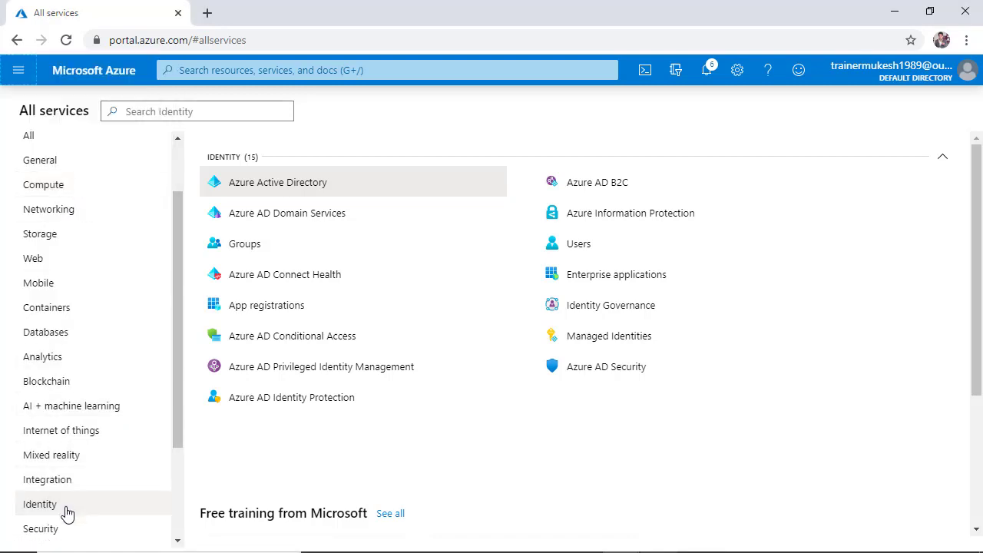
pyautogui.click(291, 397)
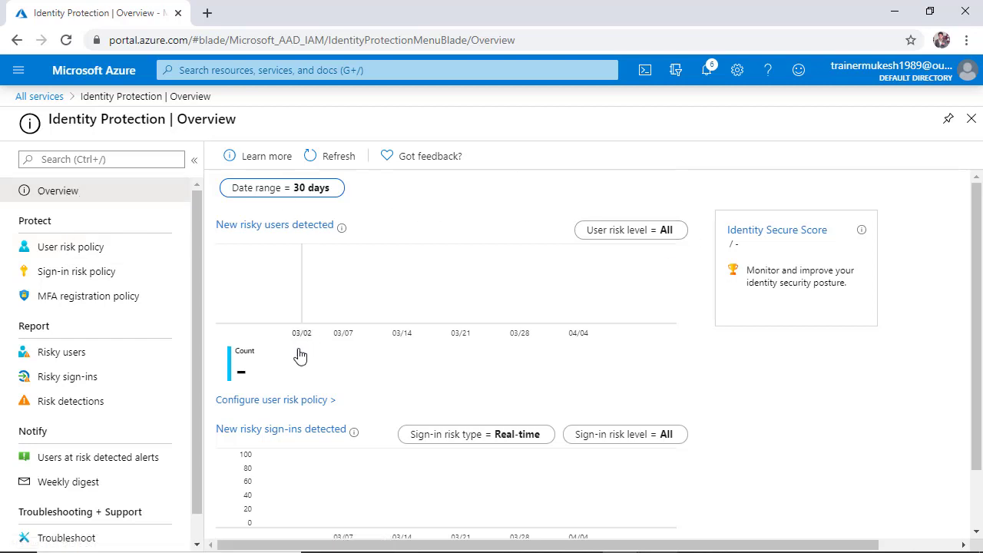
pyautogui.scroll(-3)
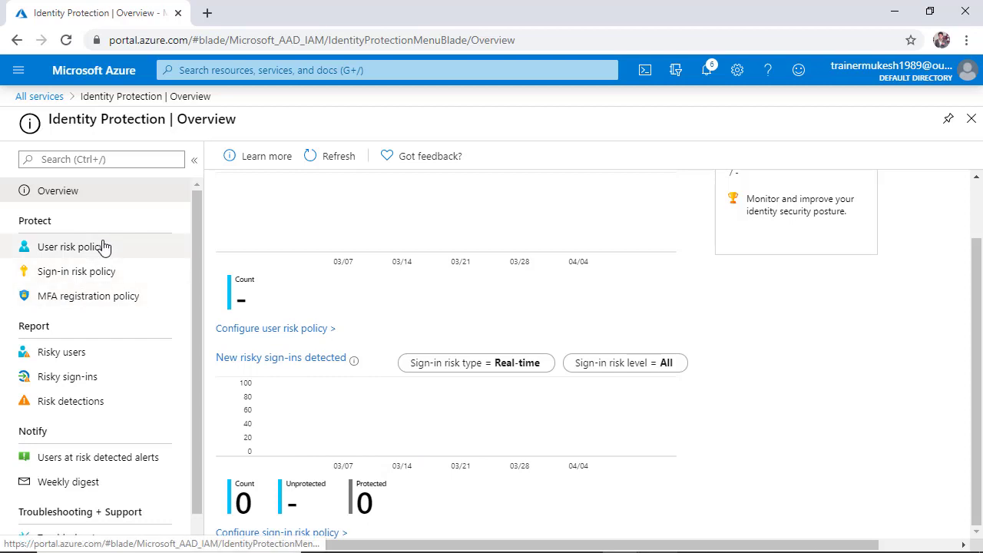
# - Review the user risk, sign-in risk and MFA registration policies, ending on user risk
pyautogui.click(70, 246)
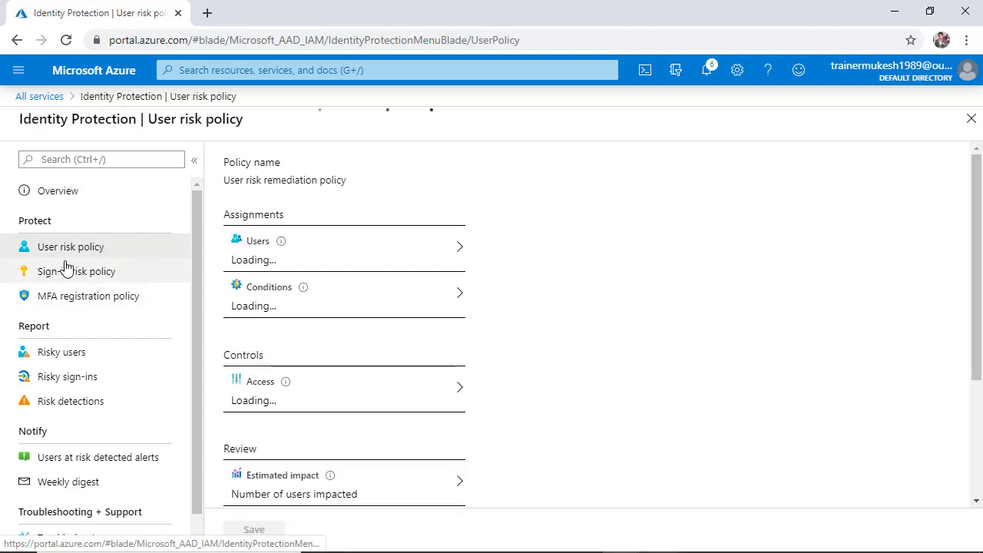
pyautogui.click(76, 271)
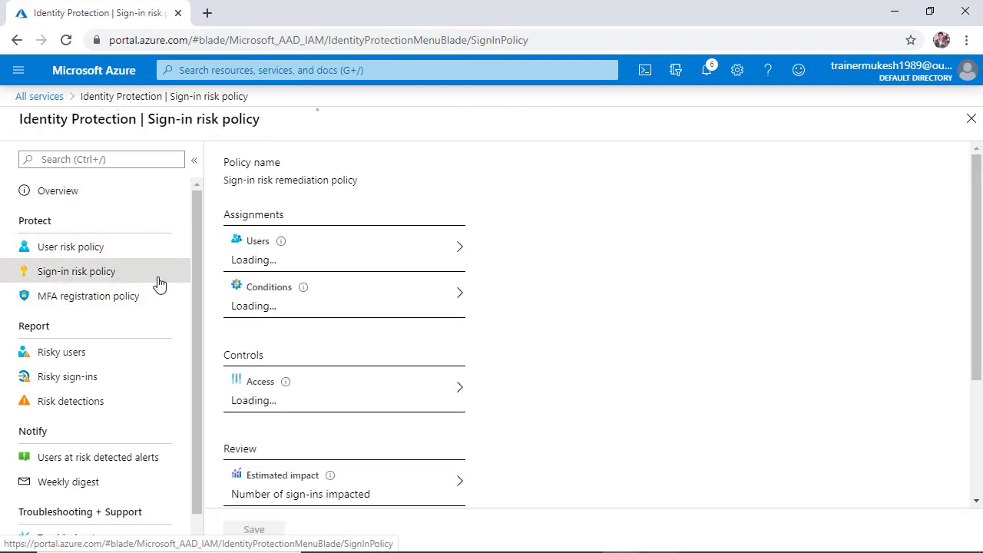
pyautogui.click(87, 296)
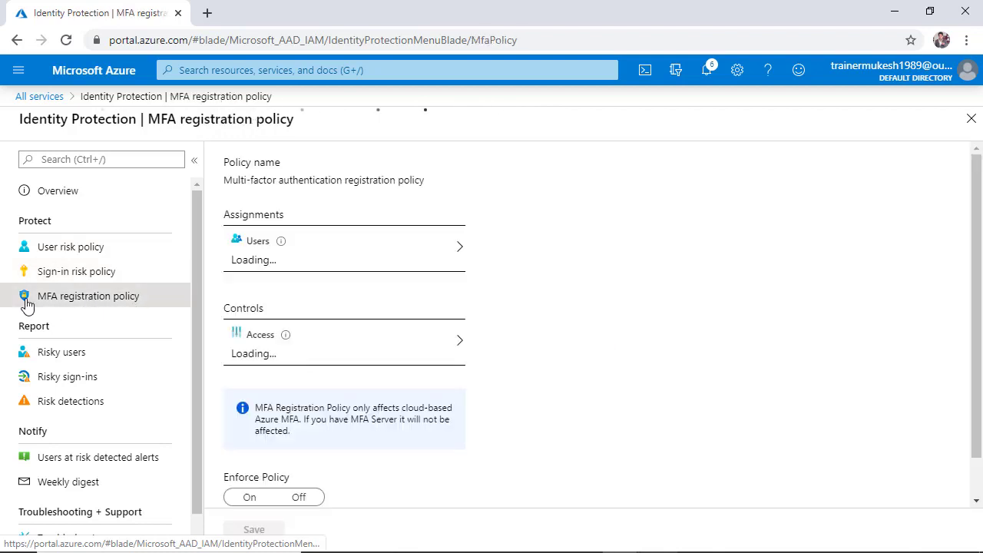
pyautogui.moveTo(70, 302)
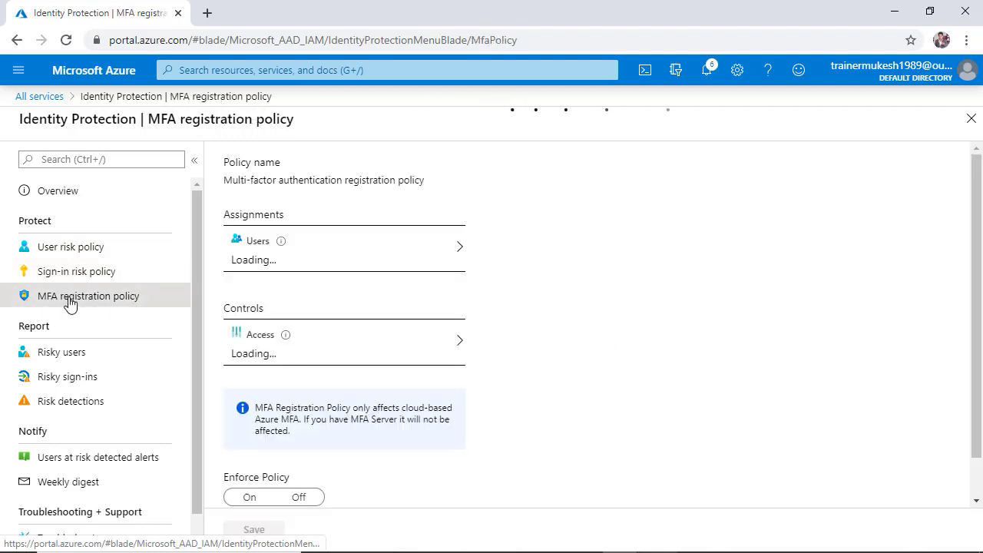
pyautogui.click(70, 246)
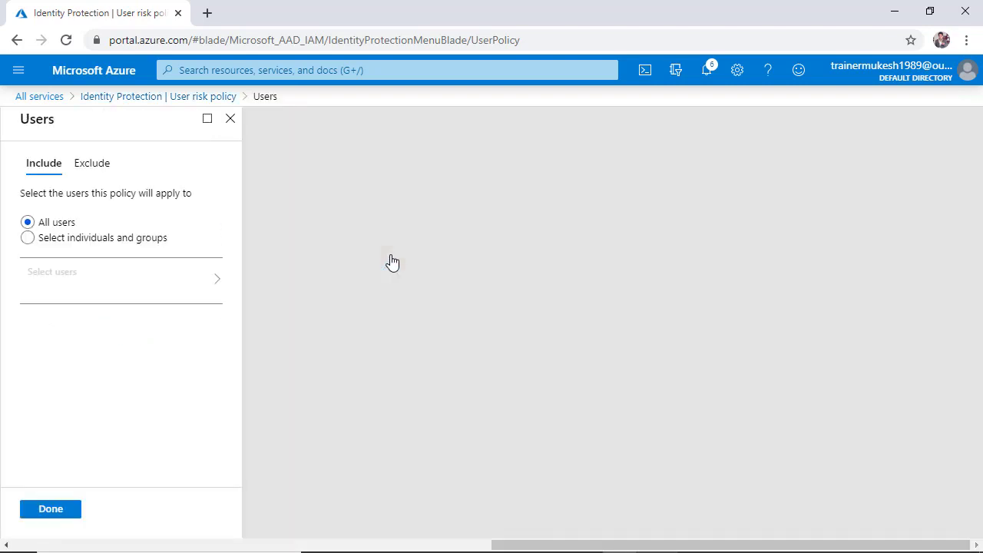
# - Assign the policy to the single user jon found by searching 'test1'
pyautogui.click(27, 237)
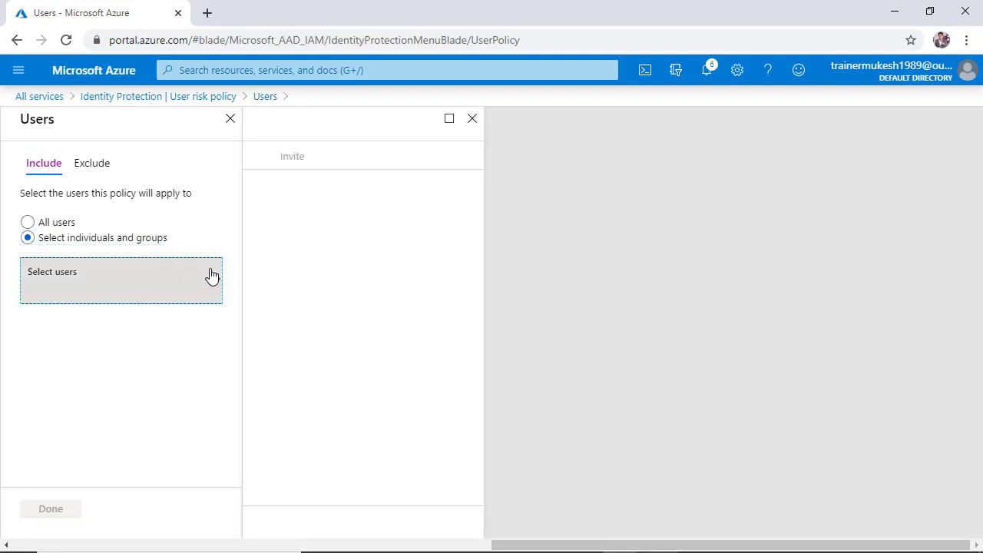
pyautogui.click(120, 280)
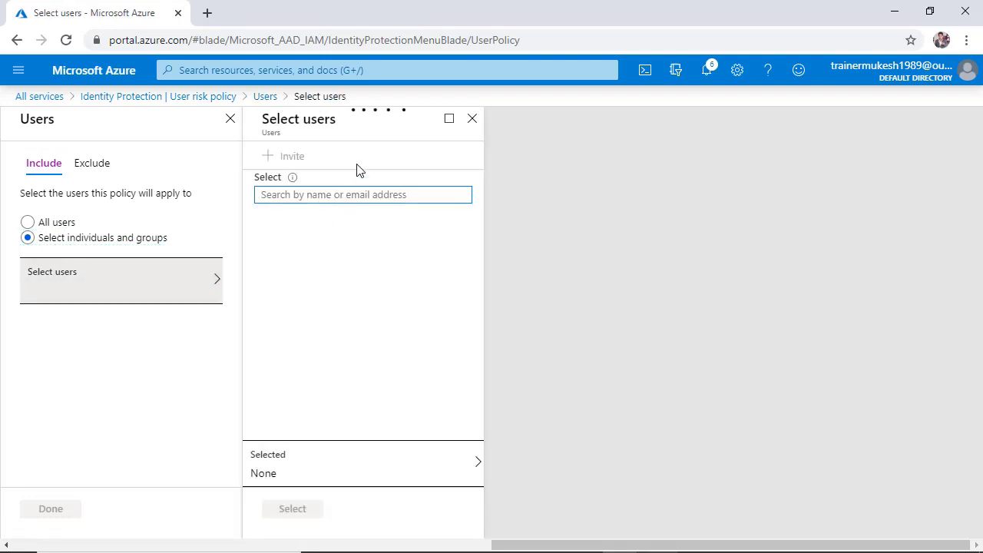
pyautogui.write('test')
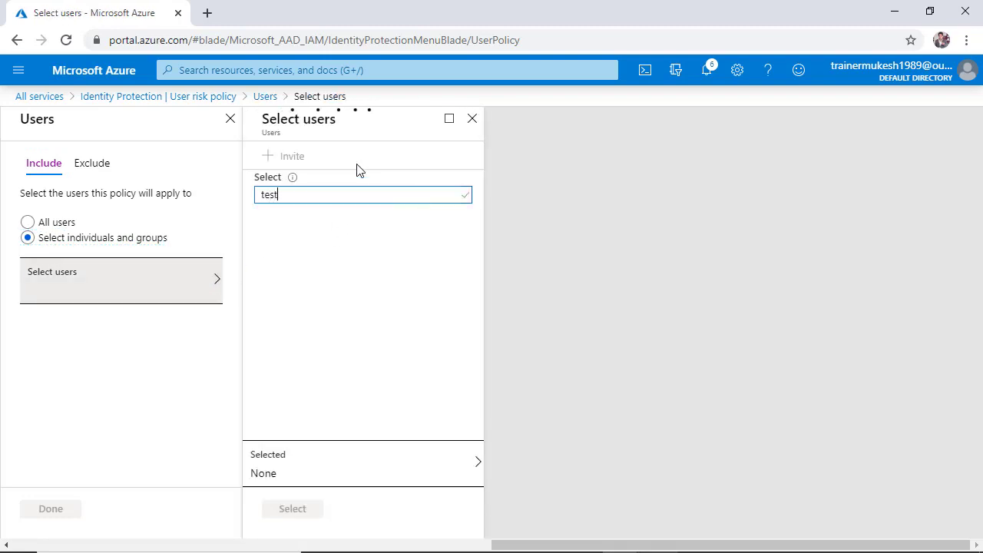
pyautogui.write('1')
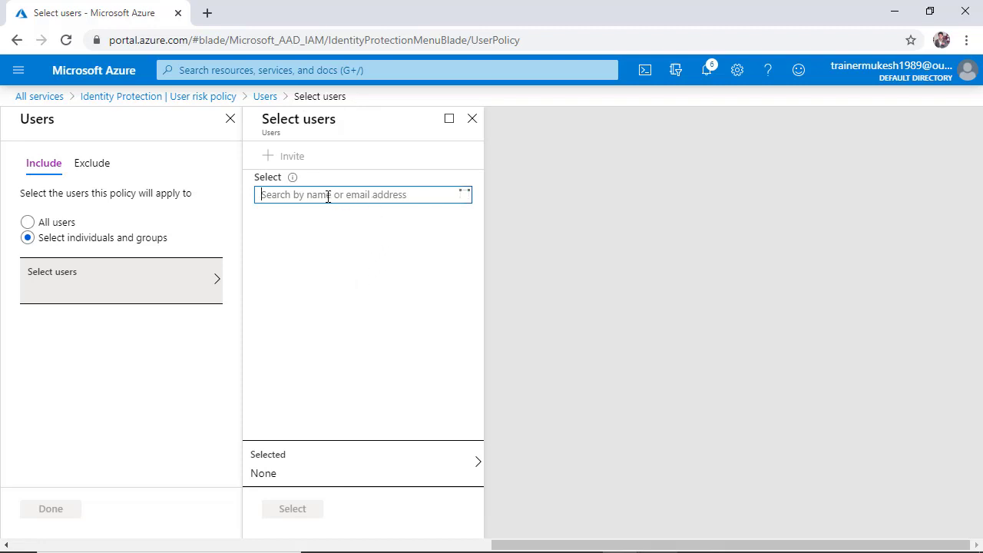
pyautogui.write('t')
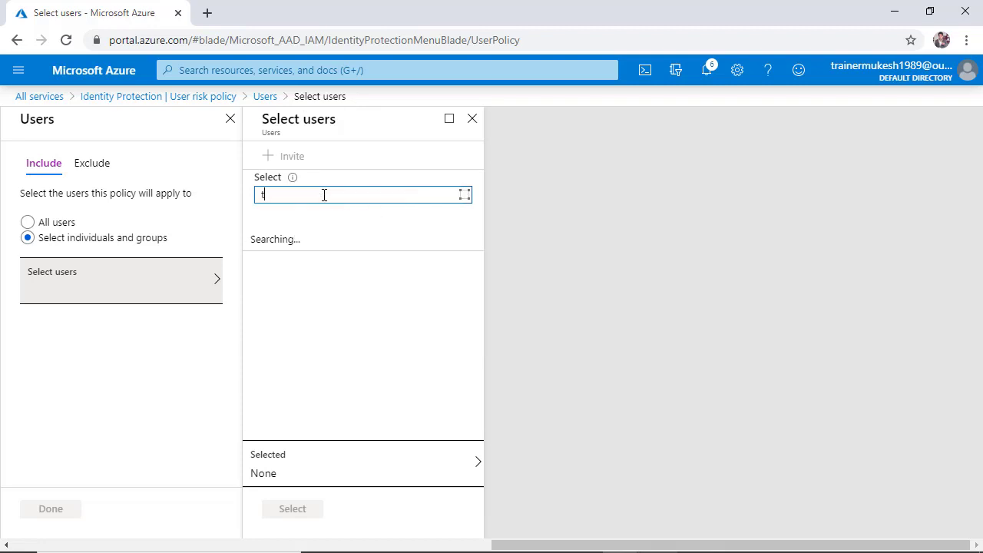
pyautogui.write('est')
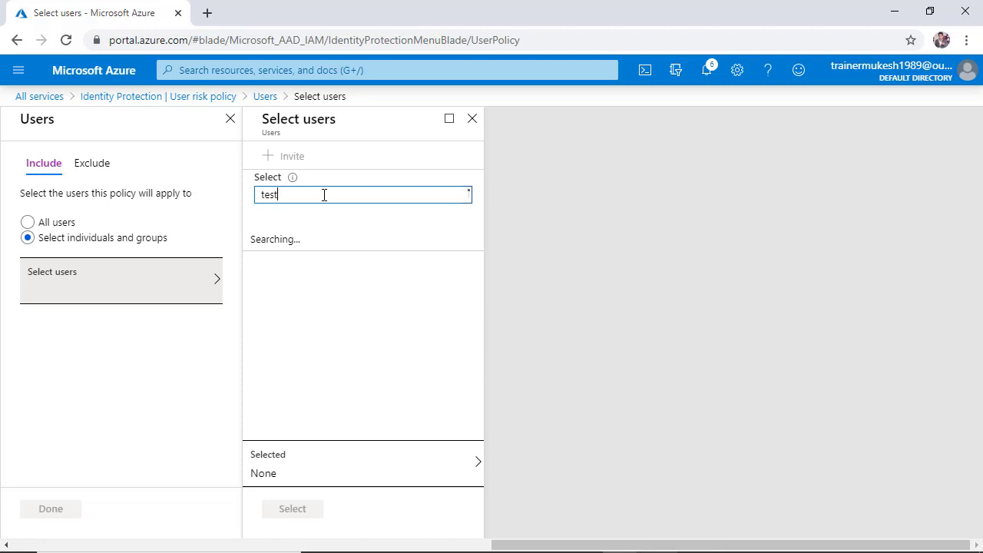
pyautogui.write('1')
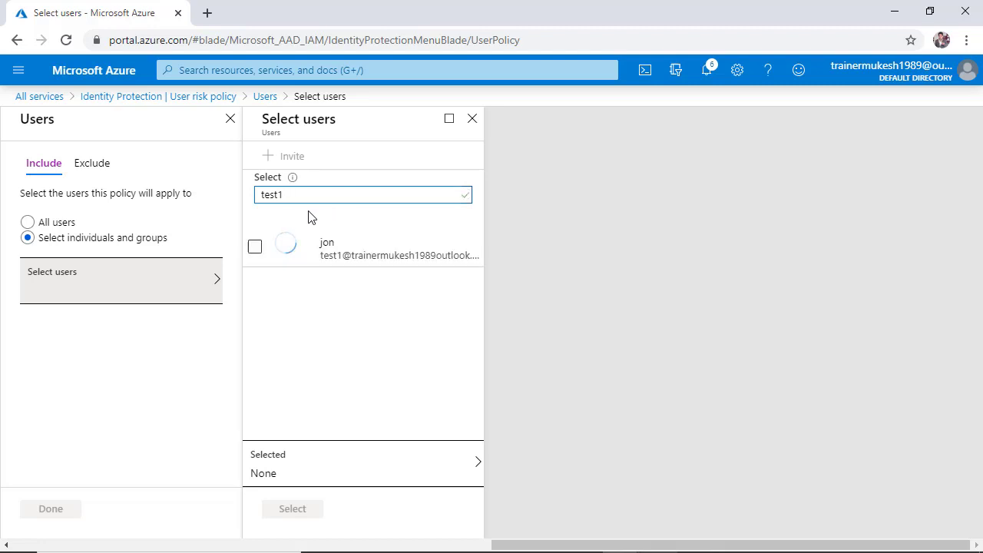
pyautogui.click(255, 246)
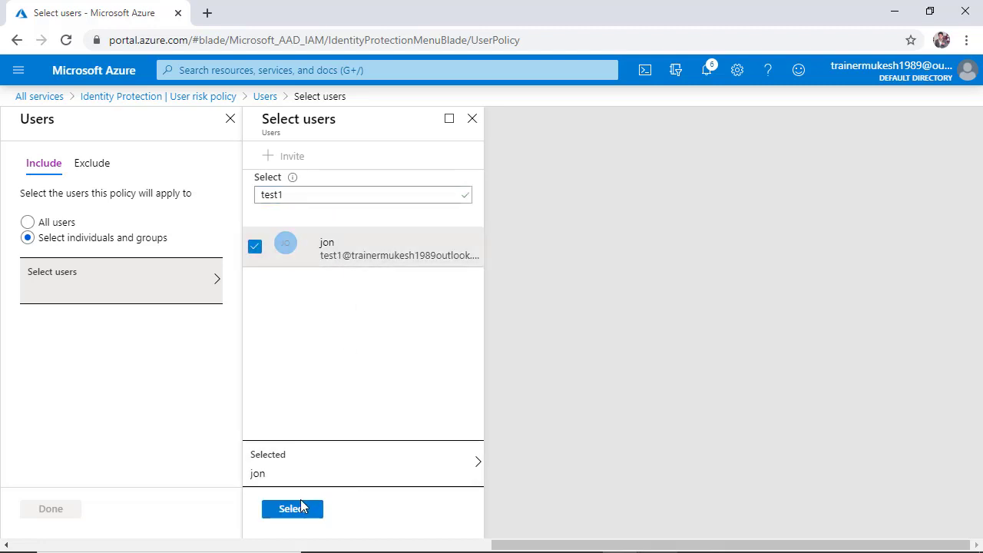
pyautogui.click(292, 508)
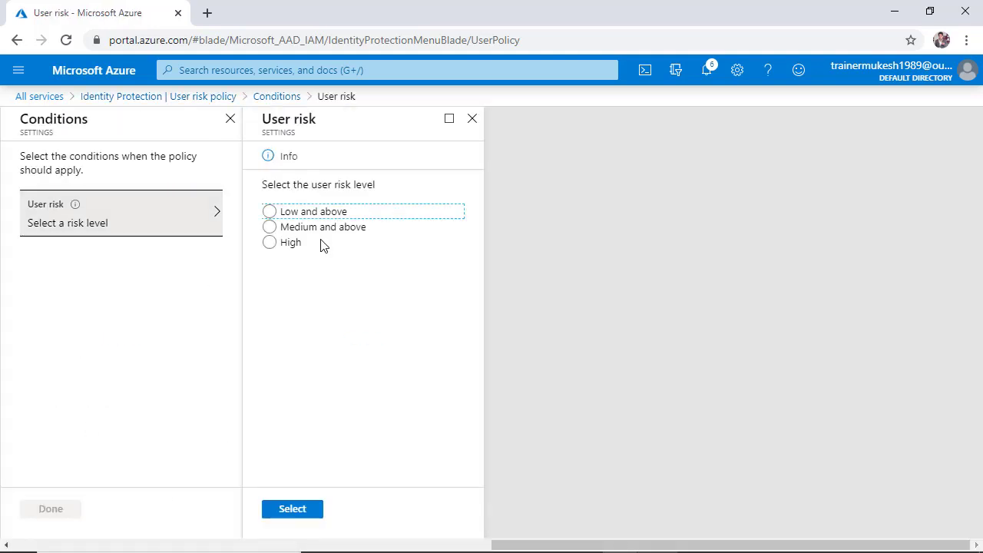
# - Set the user risk condition to 'Medium and above' and finish the conditions
pyautogui.click(269, 226)
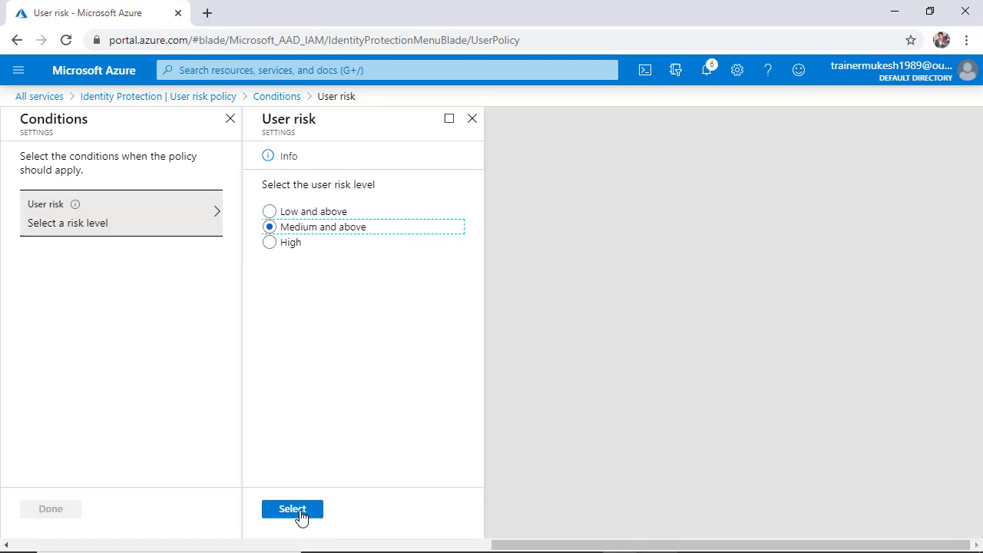
pyautogui.click(292, 508)
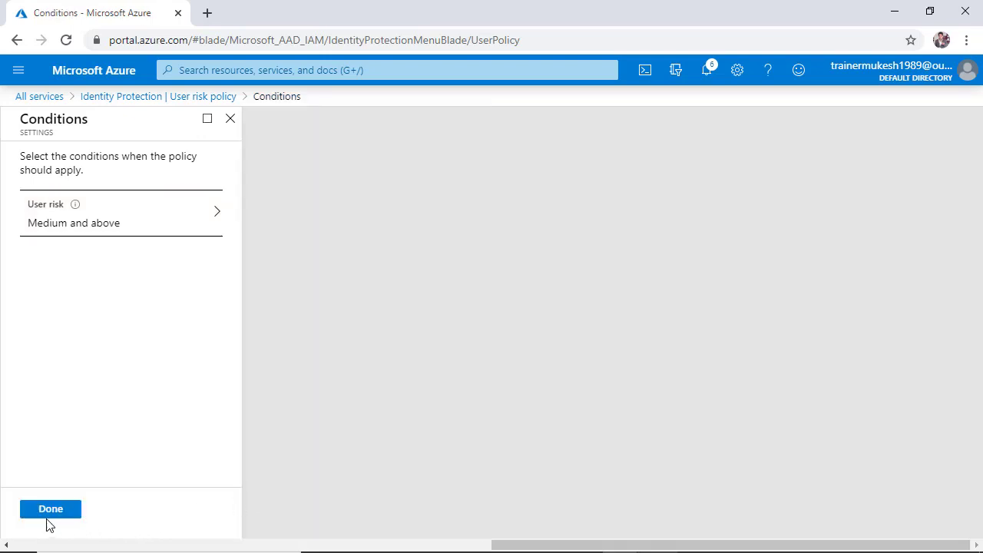
pyautogui.click(50, 508)
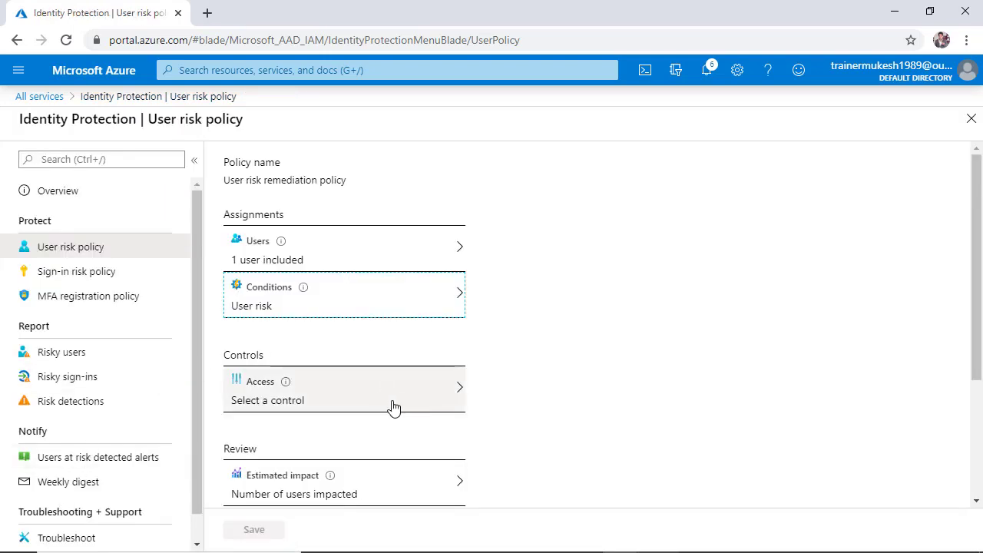
# - Choose 'Block access' as the policy's access control
pyautogui.click(343, 390)
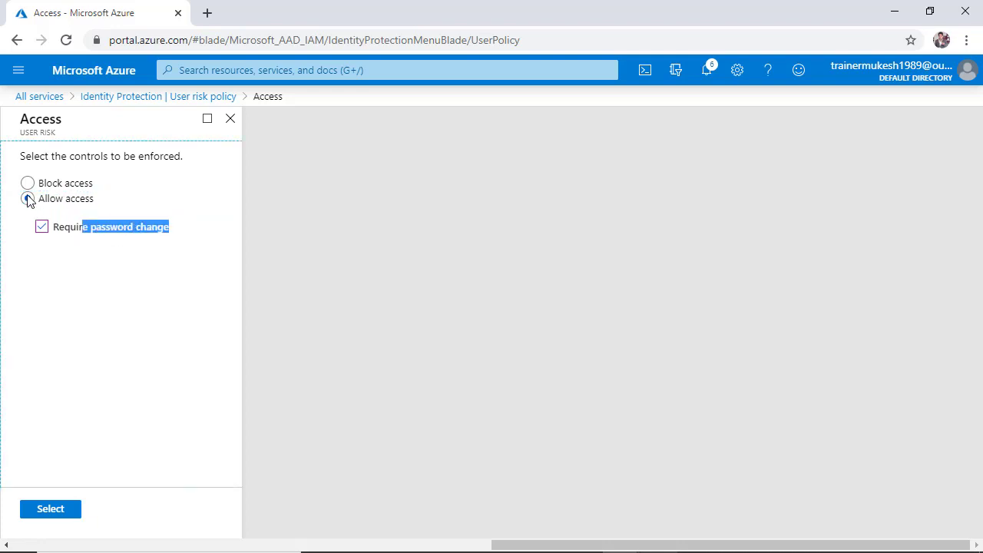
pyautogui.click(27, 183)
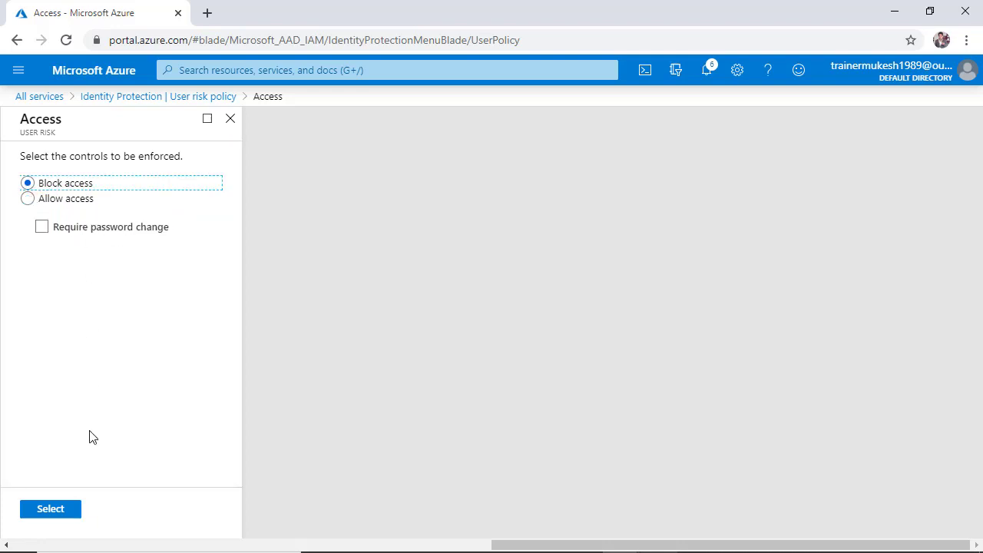
pyautogui.click(50, 508)
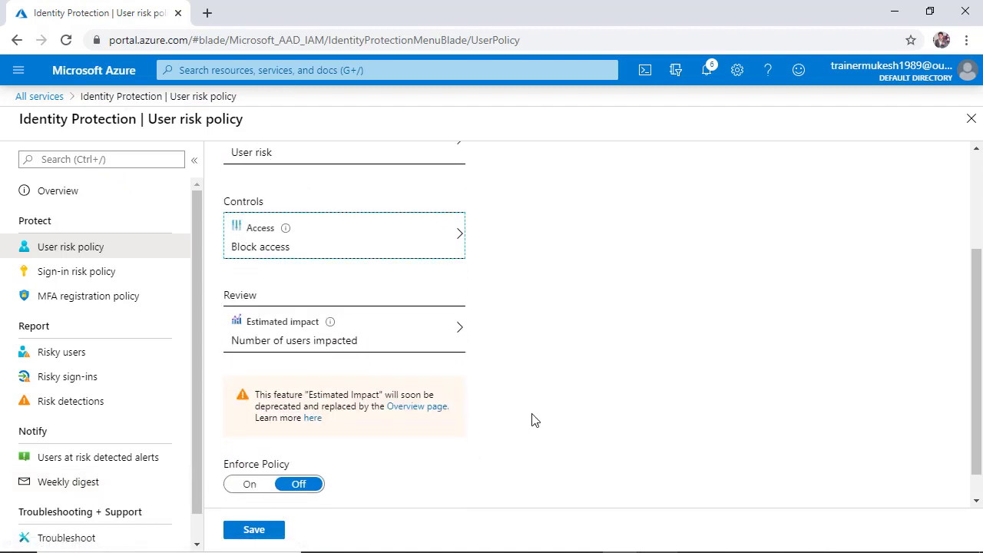
pyautogui.moveTo(330, 321)
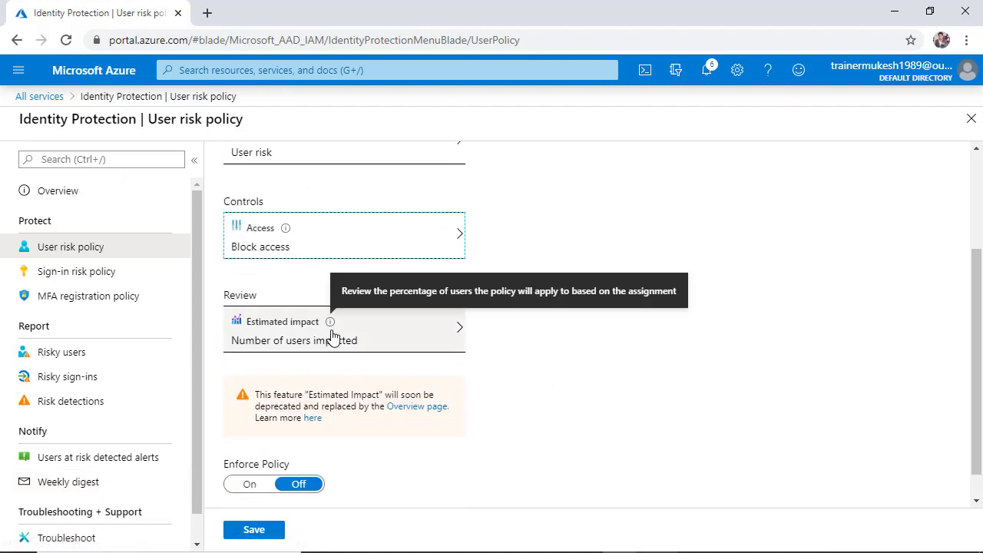
pyautogui.scroll(3)
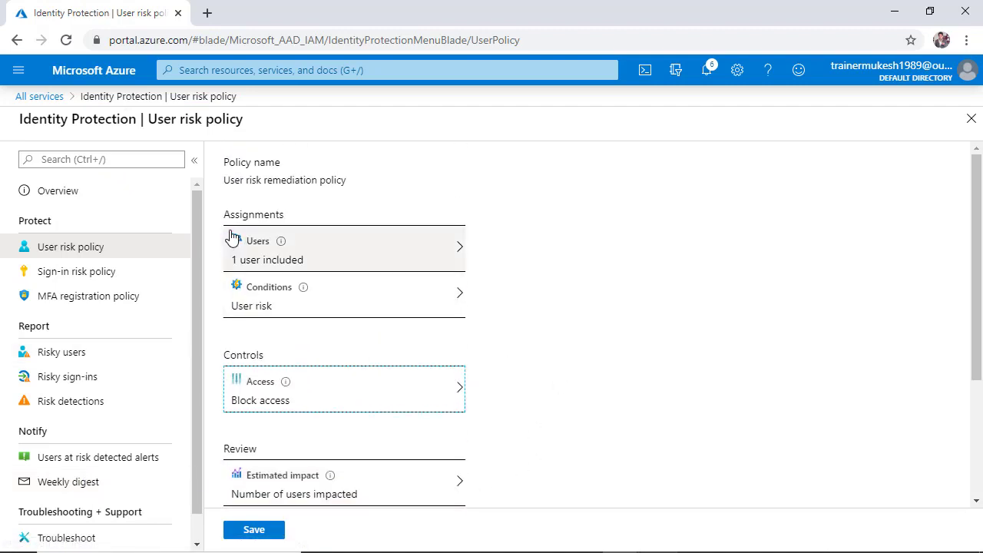
pyautogui.scroll(-3)
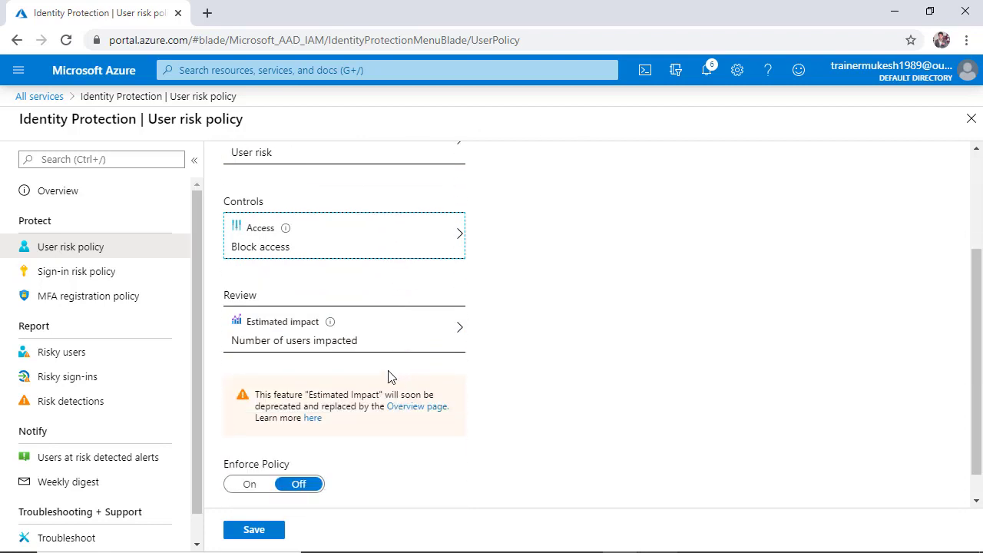
pyautogui.moveTo(397, 346)
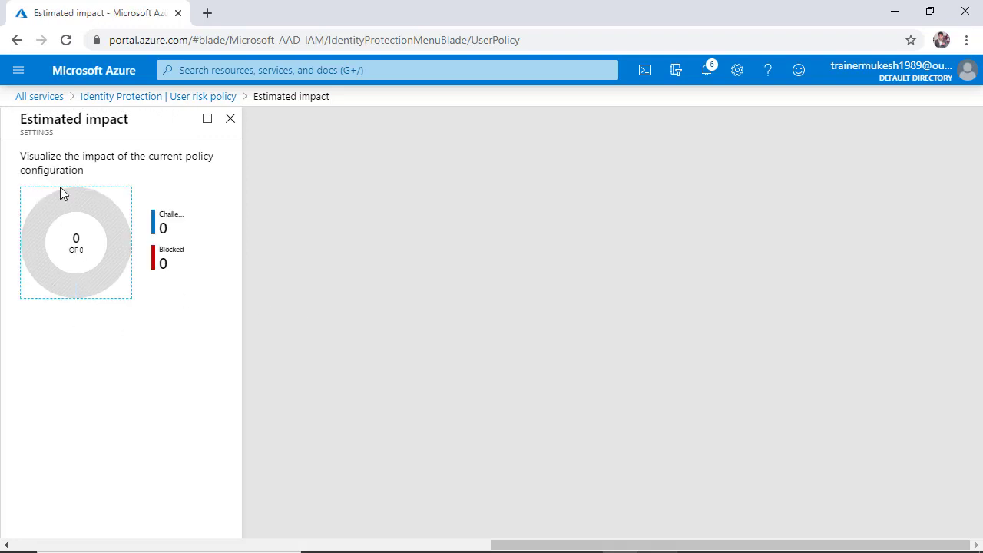
pyautogui.moveTo(44, 225)
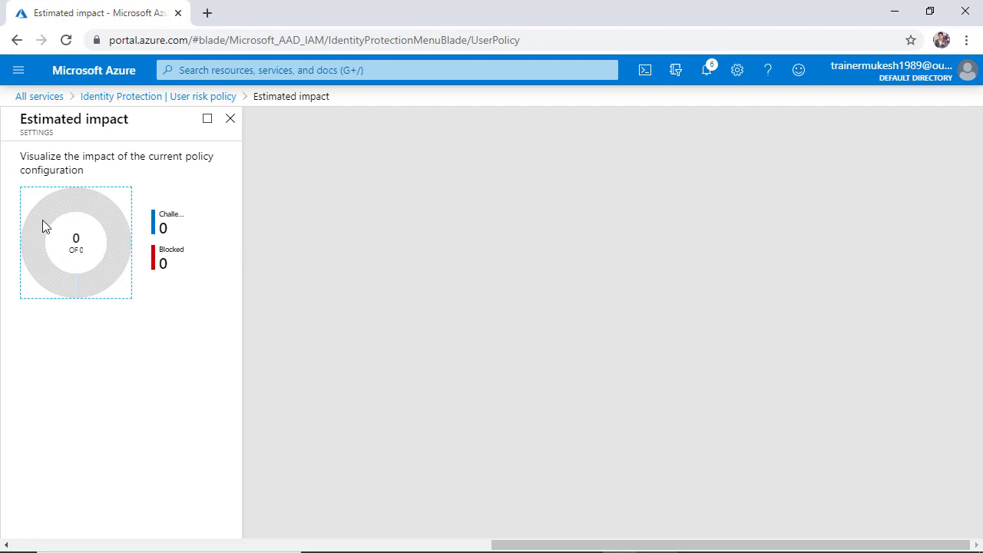
pyautogui.click(230, 118)
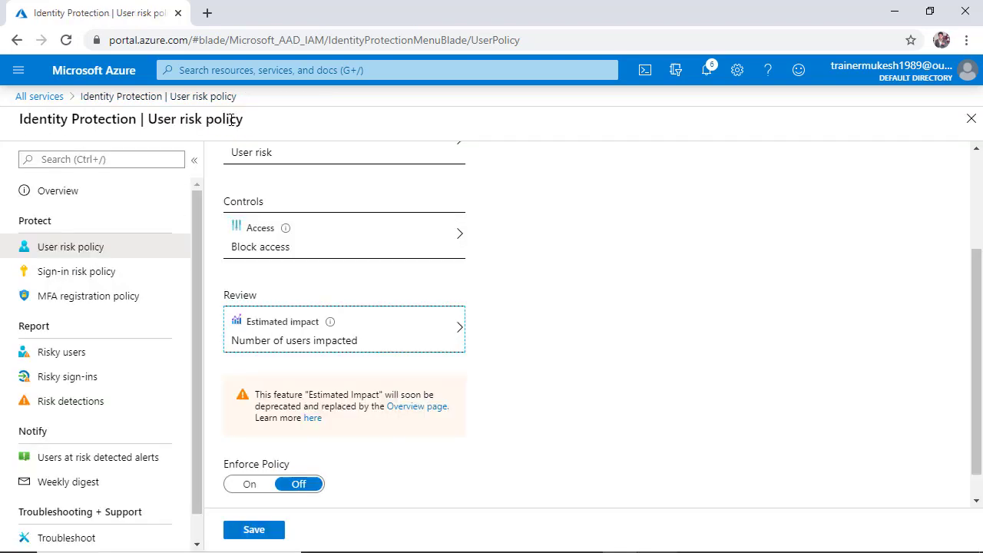
pyautogui.moveTo(341, 357)
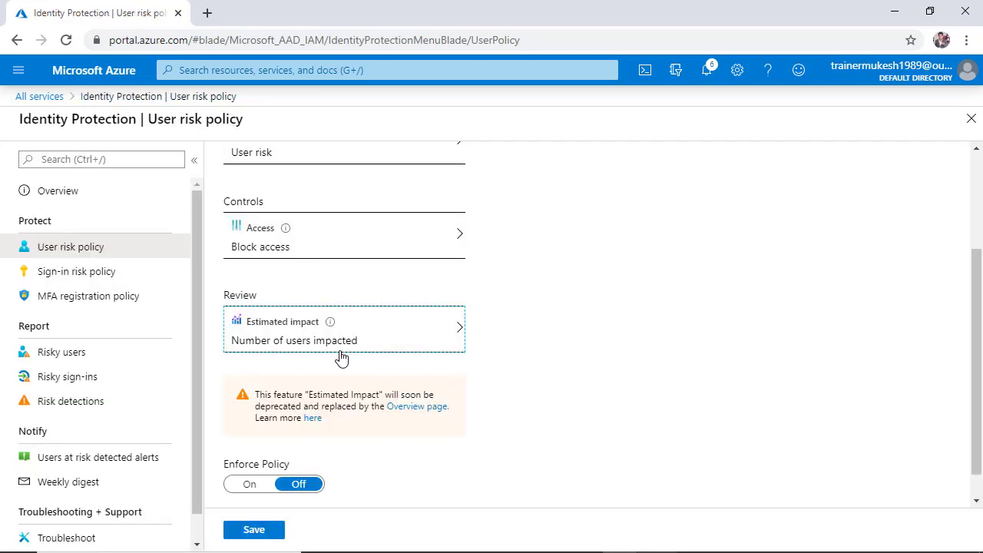
pyautogui.click(249, 484)
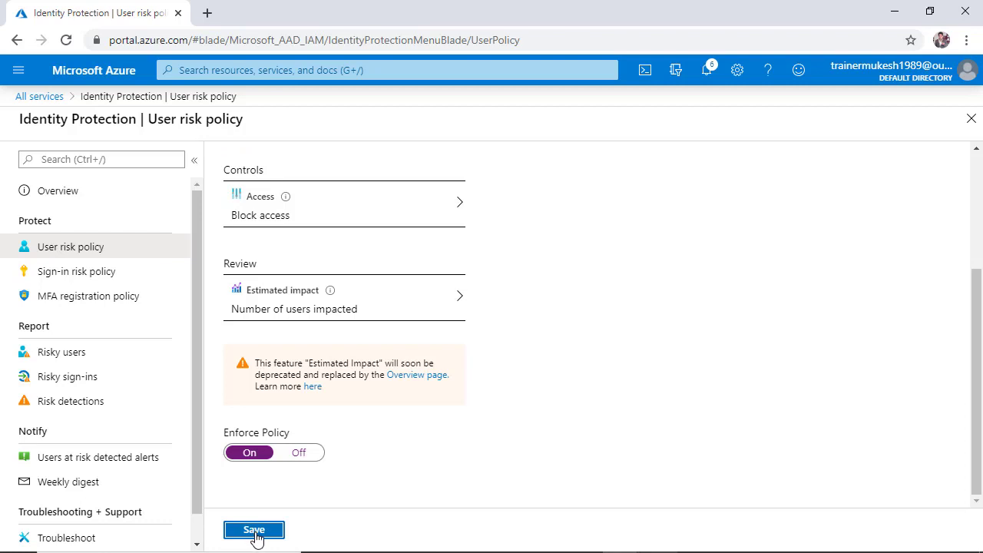
# - Save the enforced user risk policy and dismiss the success notification
pyautogui.click(254, 530)
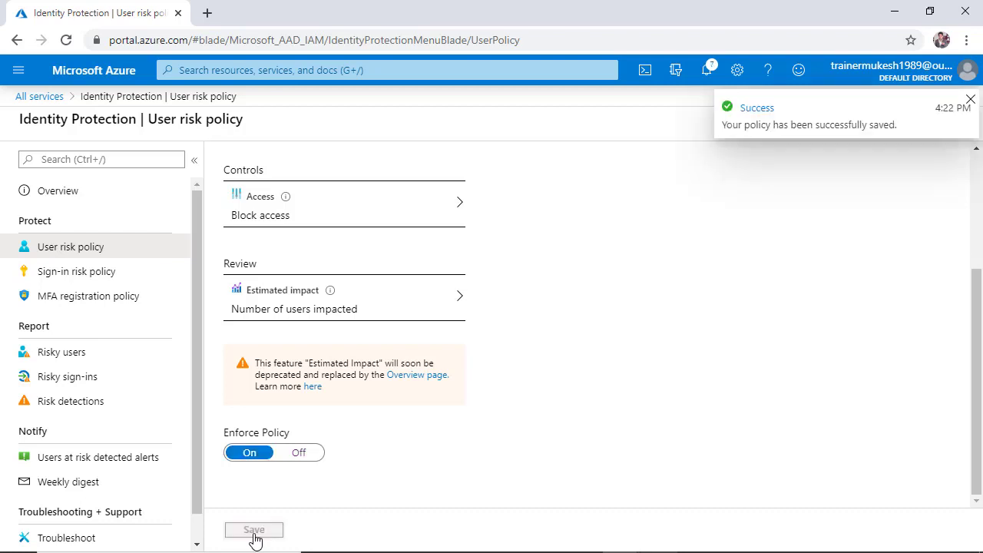
pyautogui.moveTo(818, 21)
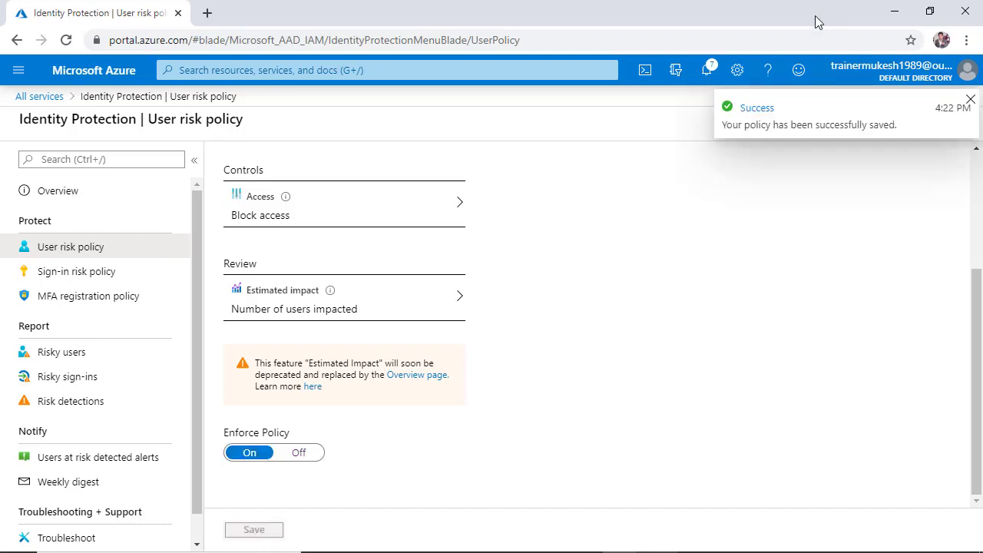
pyautogui.moveTo(706, 316)
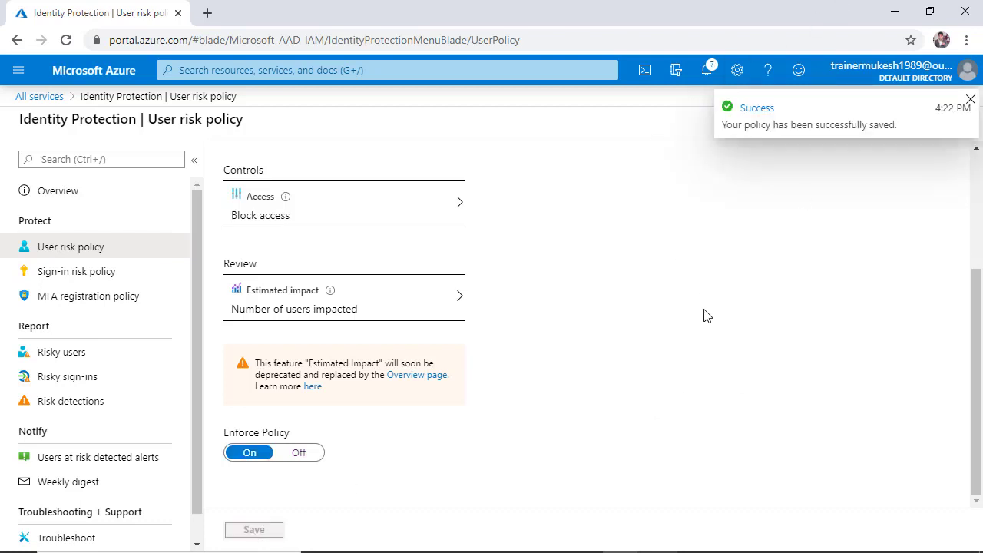
pyautogui.click(970, 100)
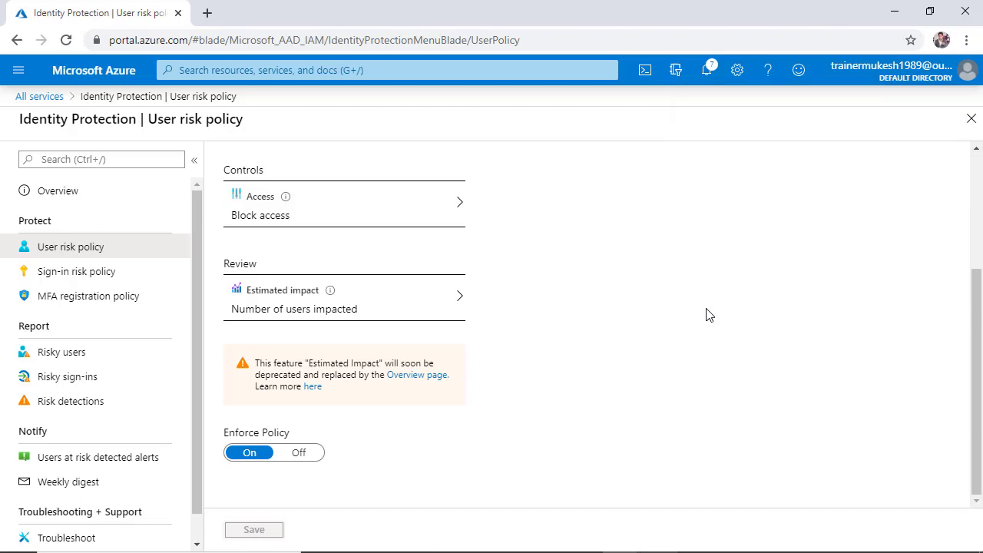